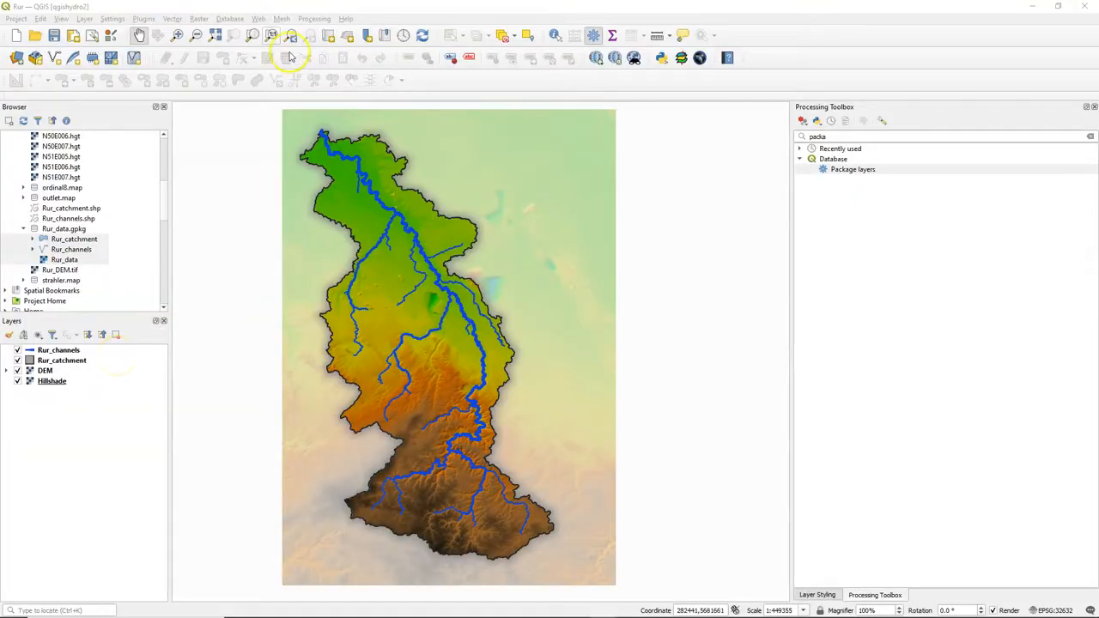
# Step: Add the OSM Standard basemap via QuickMapServices and hide the DEM elevation layer
pyautogui.click(258, 18)
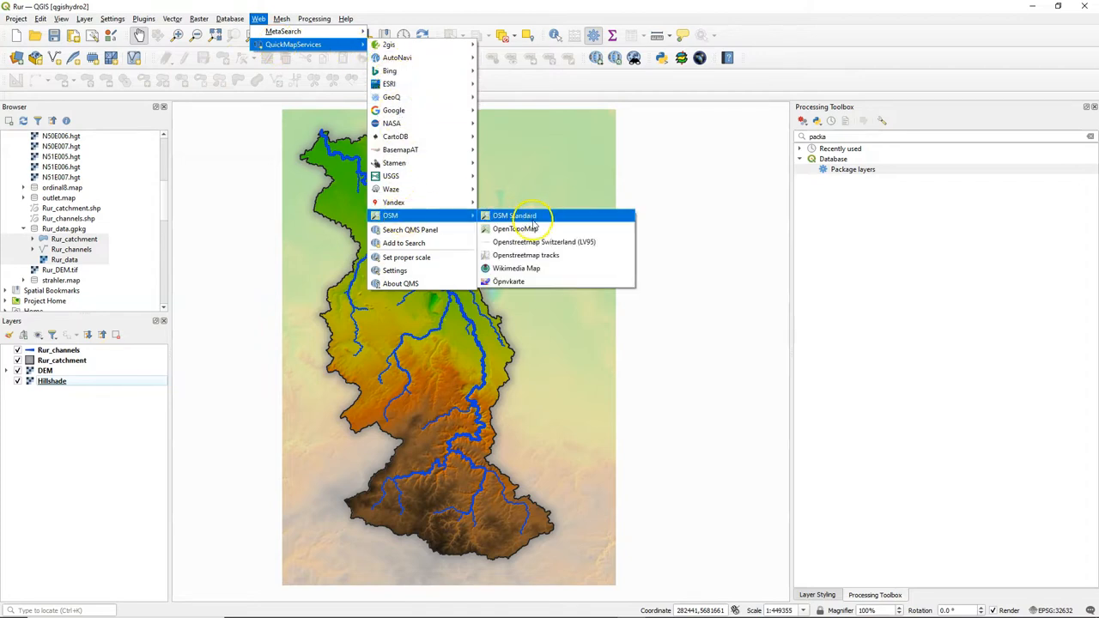
pyautogui.click(515, 215)
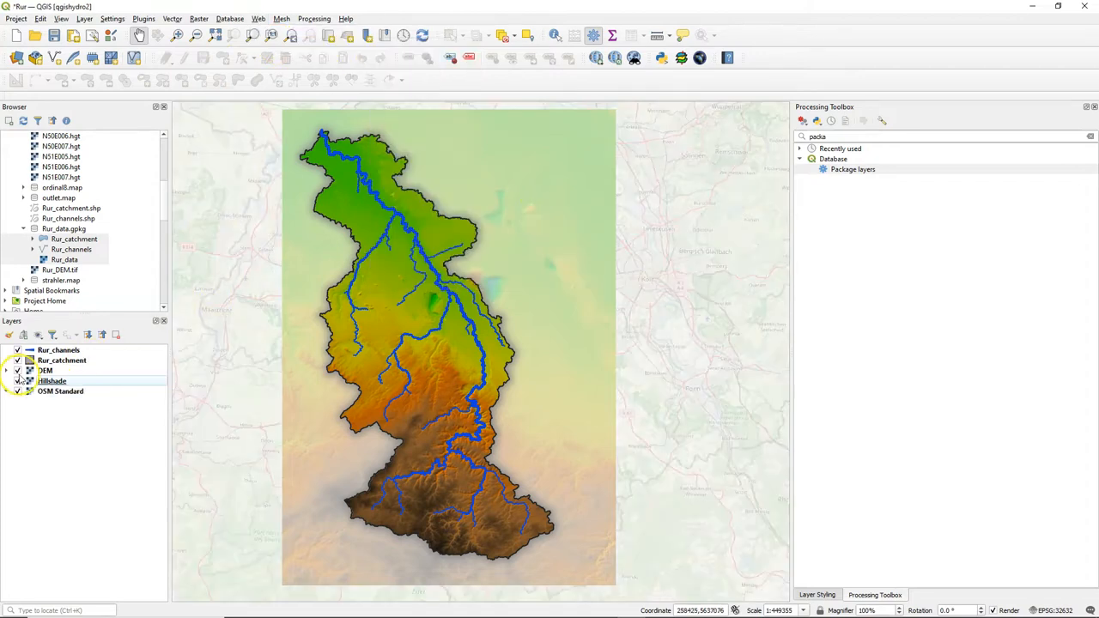
pyautogui.click(18, 370)
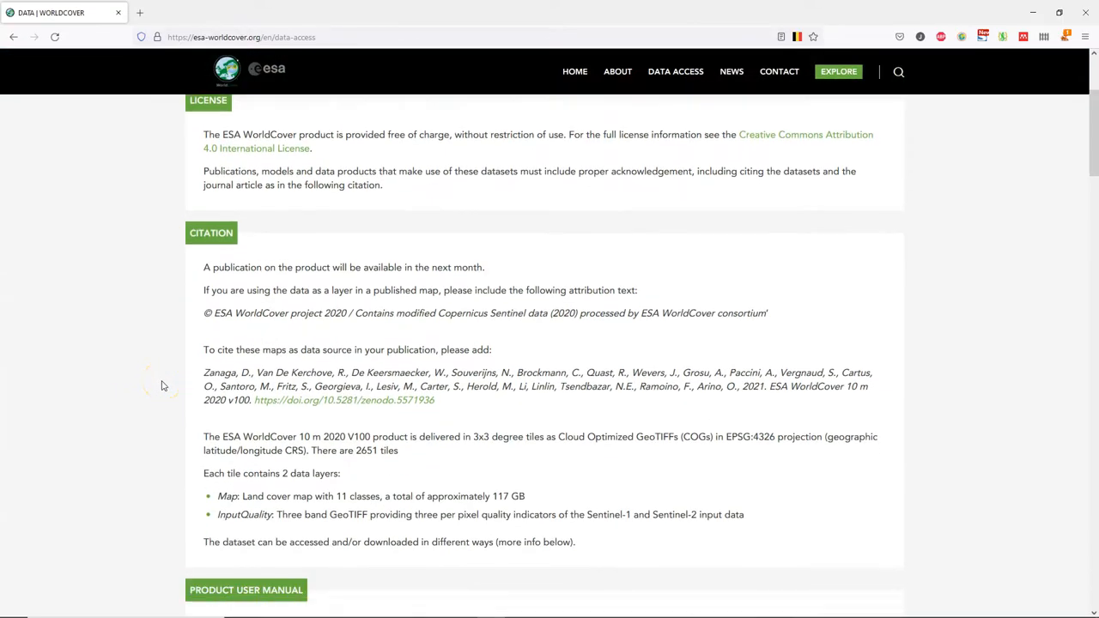
# Step: Scroll the ESA WorldCover Data Access page down to the Web Map Services WMTS links
pyautogui.scroll(-3)
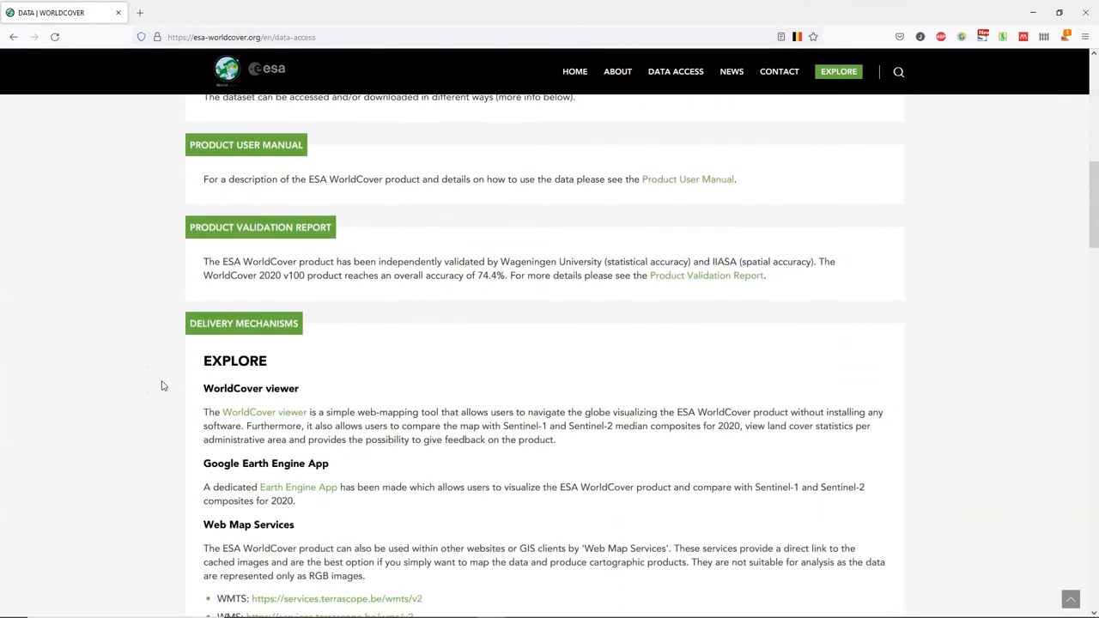
pyautogui.scroll(-3)
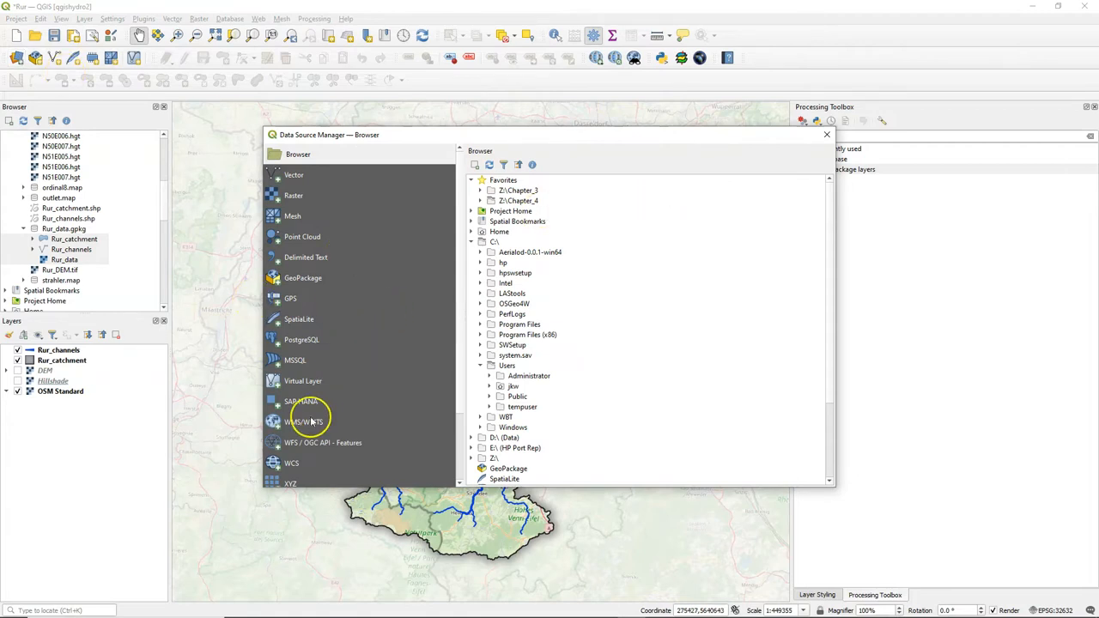
pyautogui.click(305, 422)
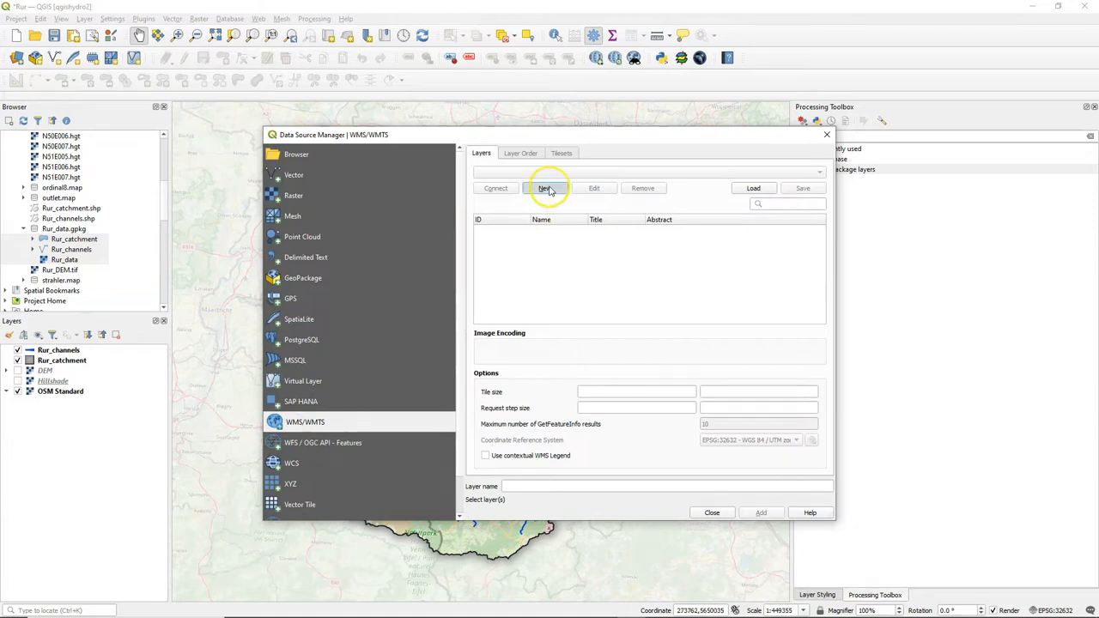
pyautogui.click(544, 188)
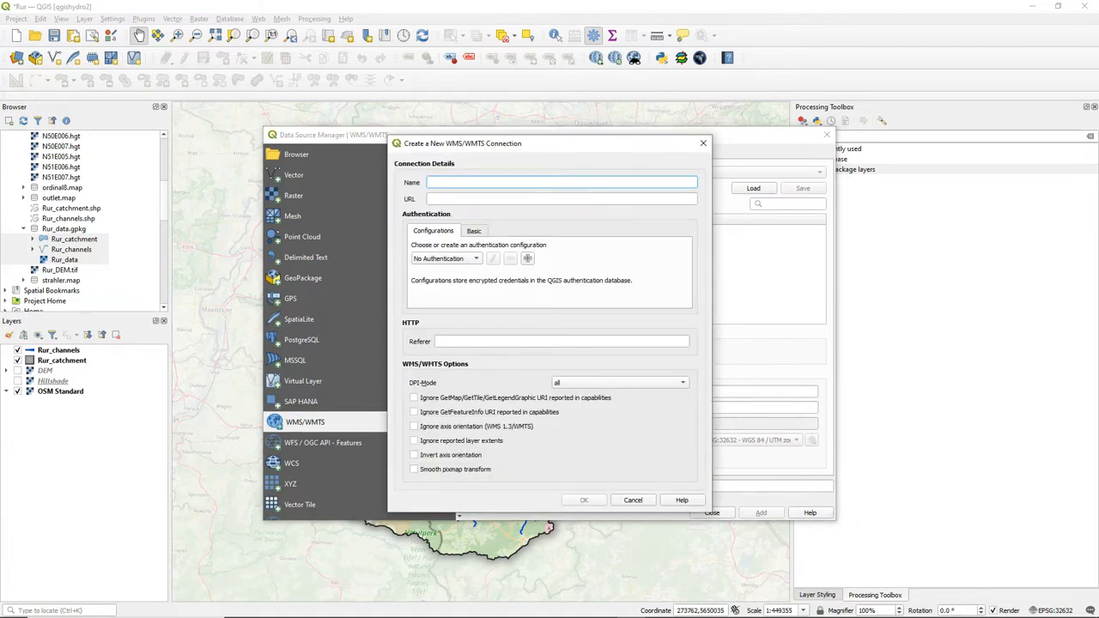
pyautogui.moveTo(504, 255)
pyautogui.write('ESA WorldCover 2020')
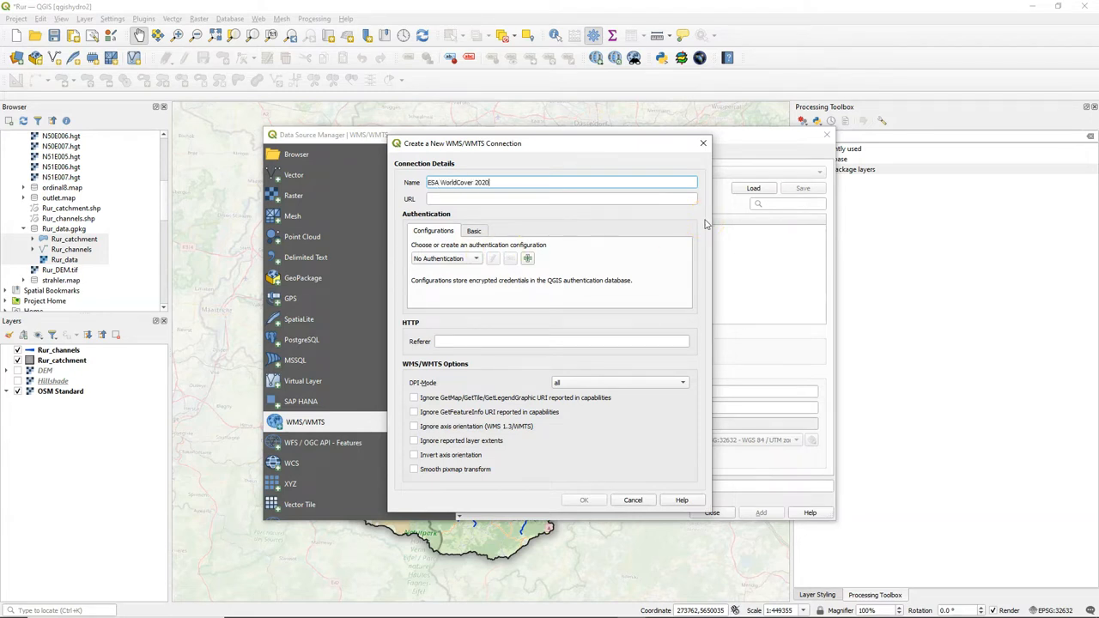
pyautogui.write('https://services.terrascope.be/wmts/v2')
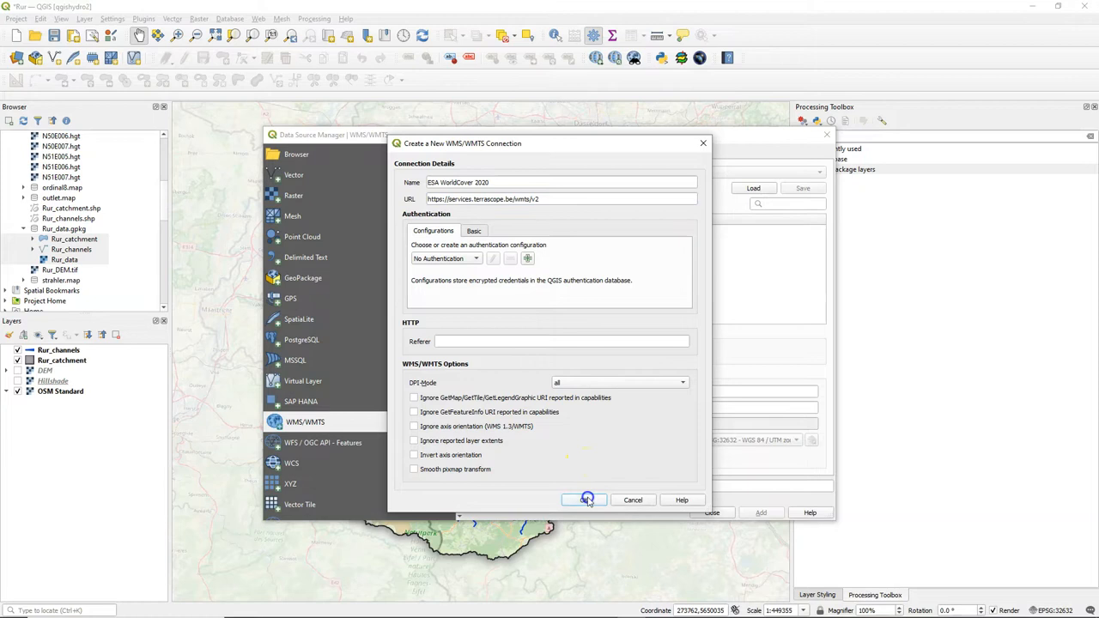
pyautogui.click(586, 500)
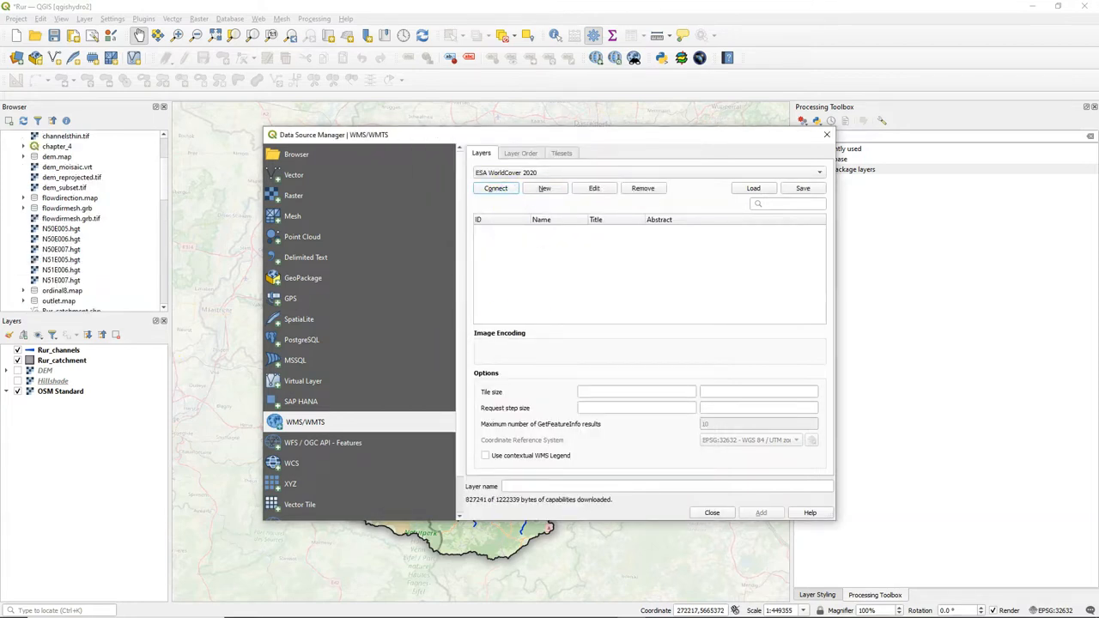
# Step: Connect to ESA WorldCover 2020 and add the WORLDCOVER_2020_MAP tileset as a layer
pyautogui.click(560, 153)
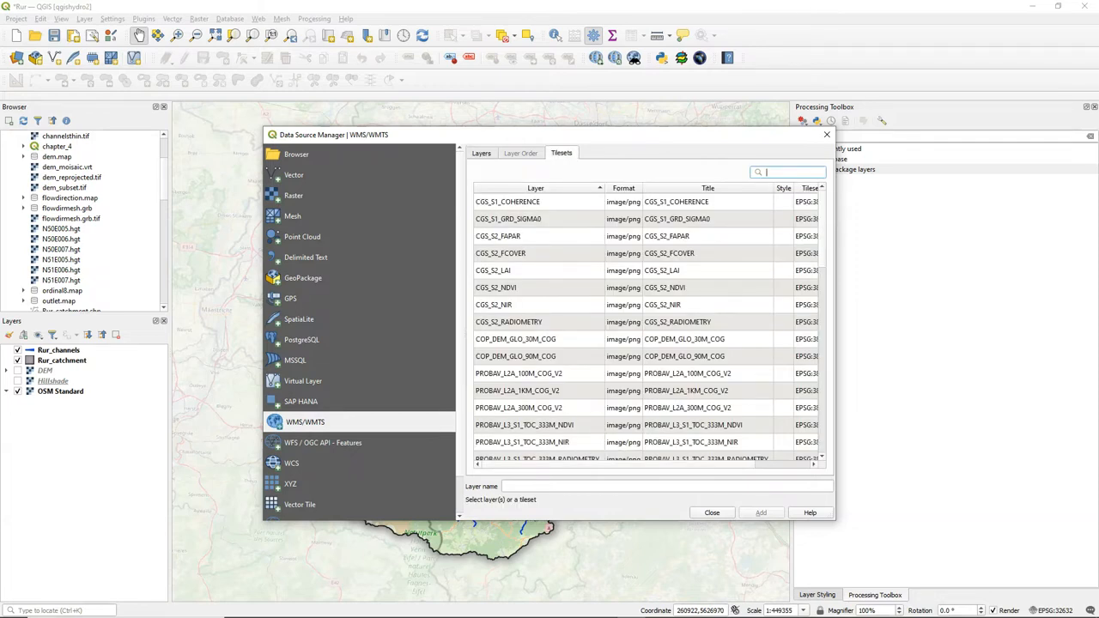
pyautogui.scroll(-3)
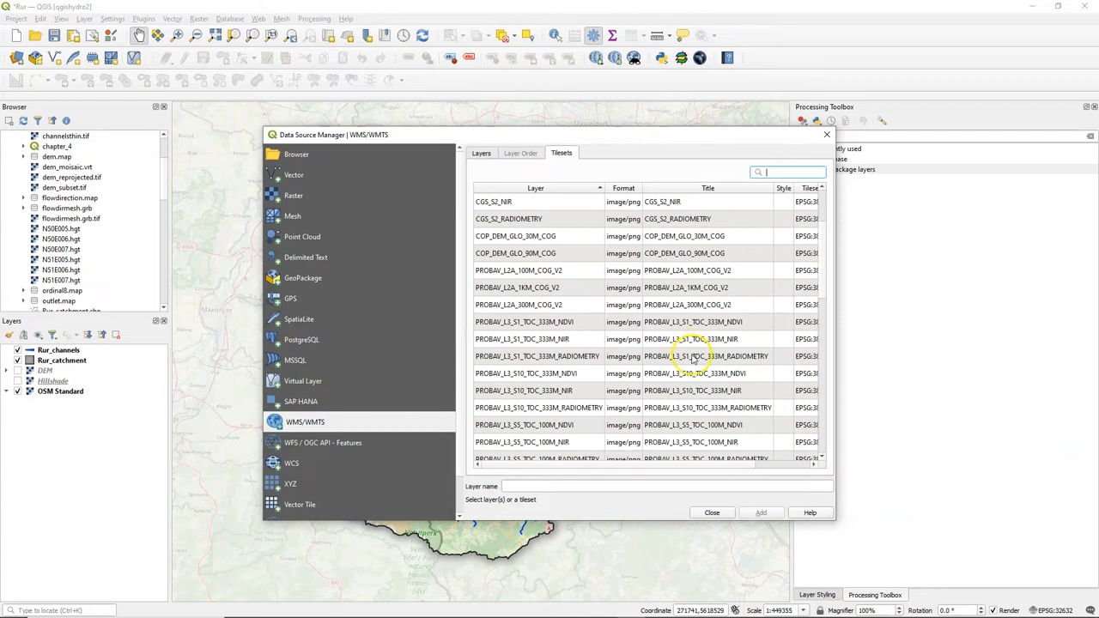
pyautogui.scroll(-3)
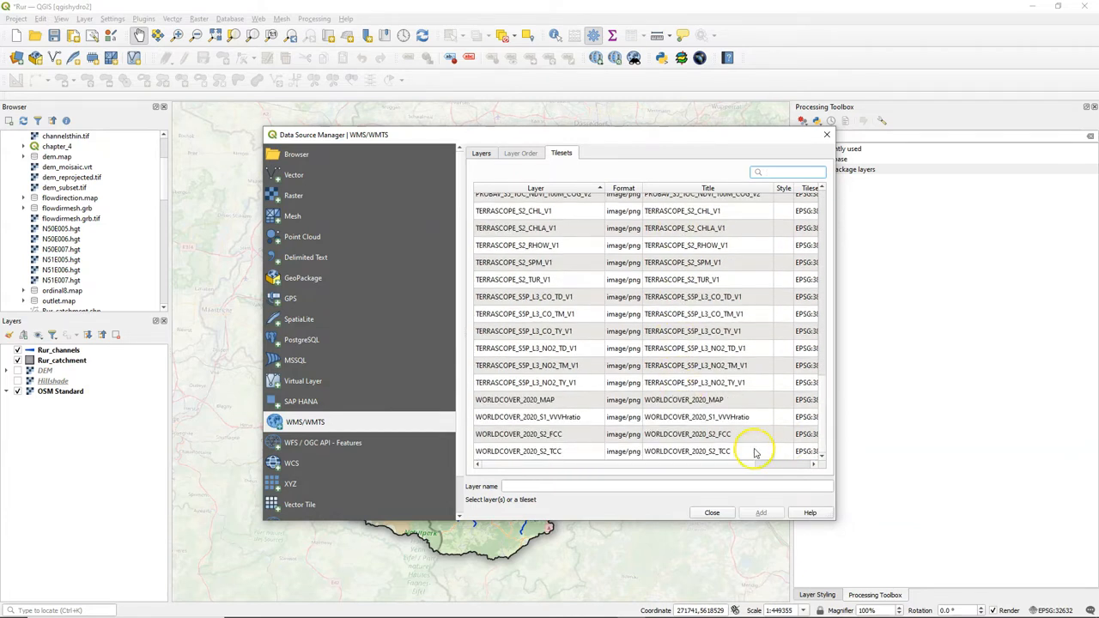
pyautogui.click(532, 399)
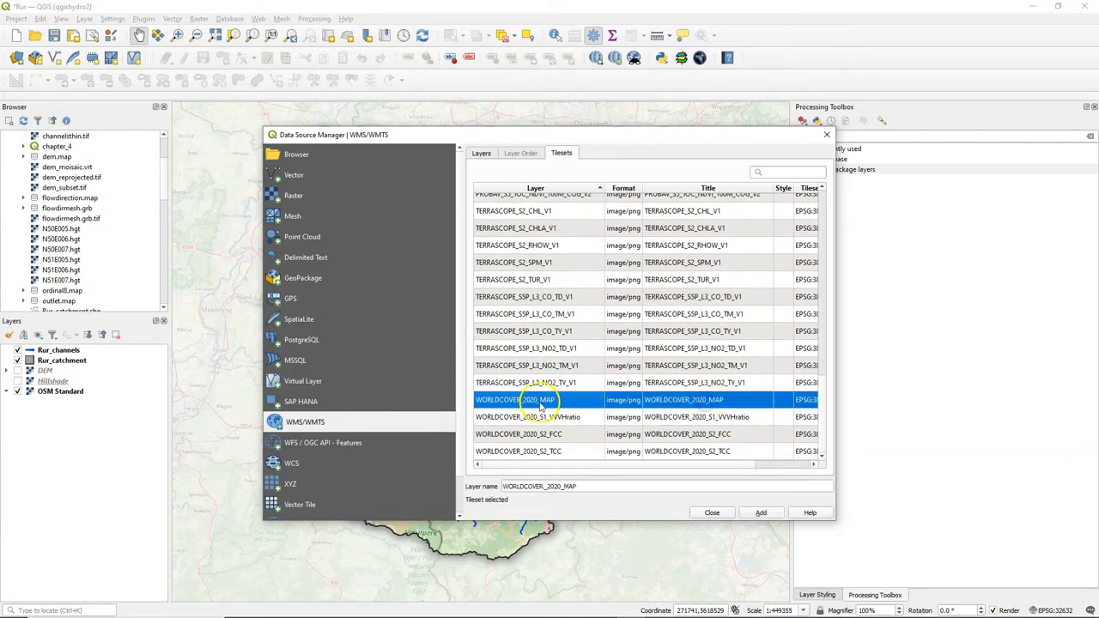
pyautogui.moveTo(832, 421)
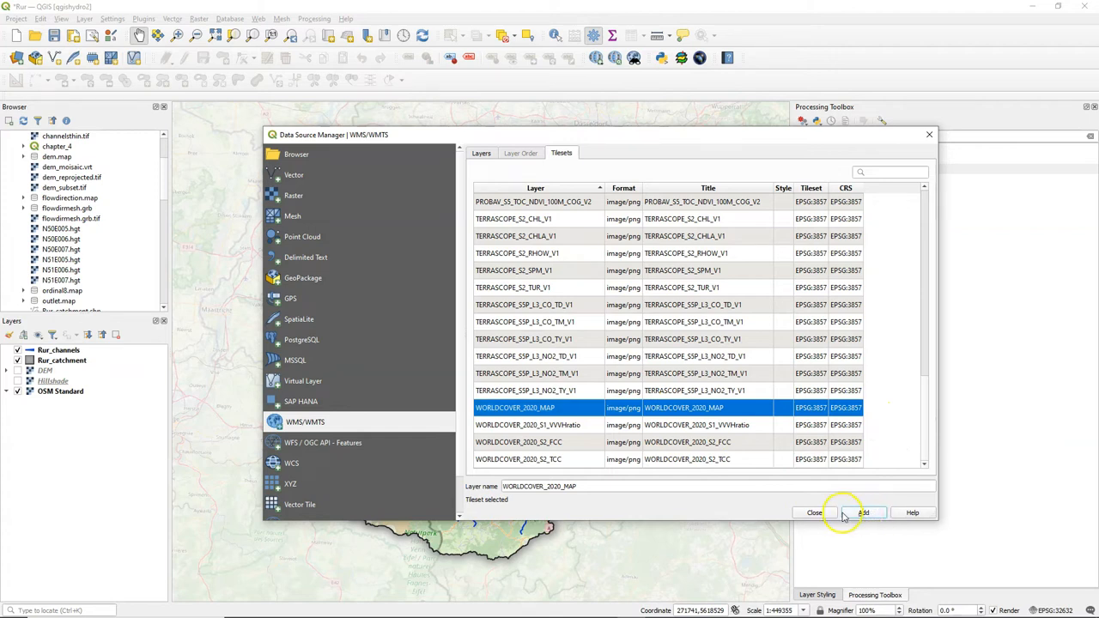
pyautogui.click(862, 513)
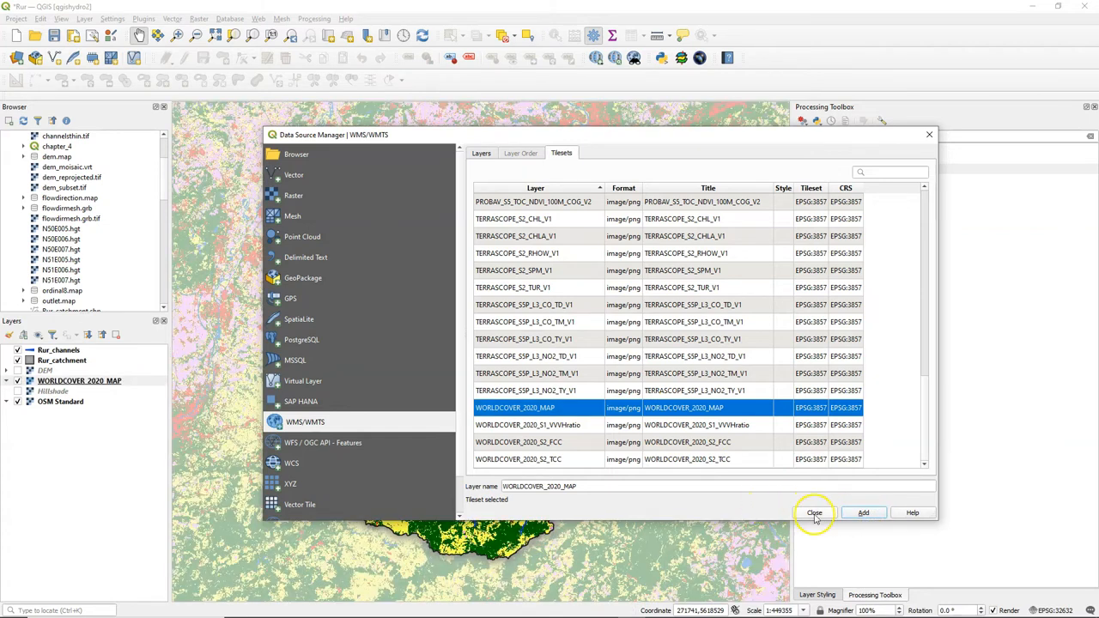
pyautogui.click(814, 512)
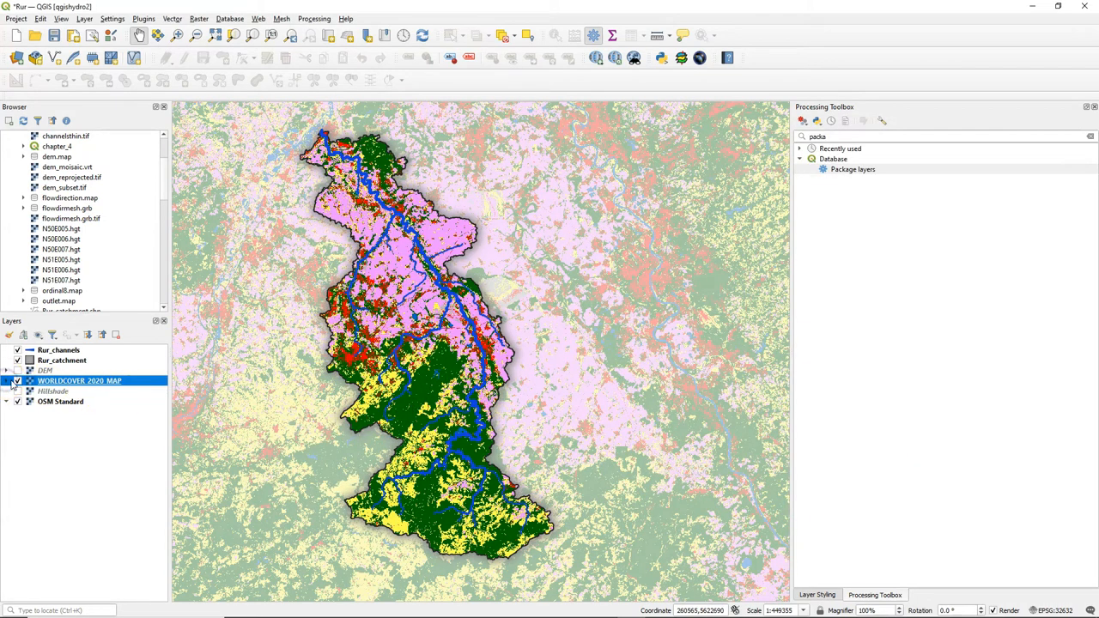
pyautogui.moveTo(79, 380)
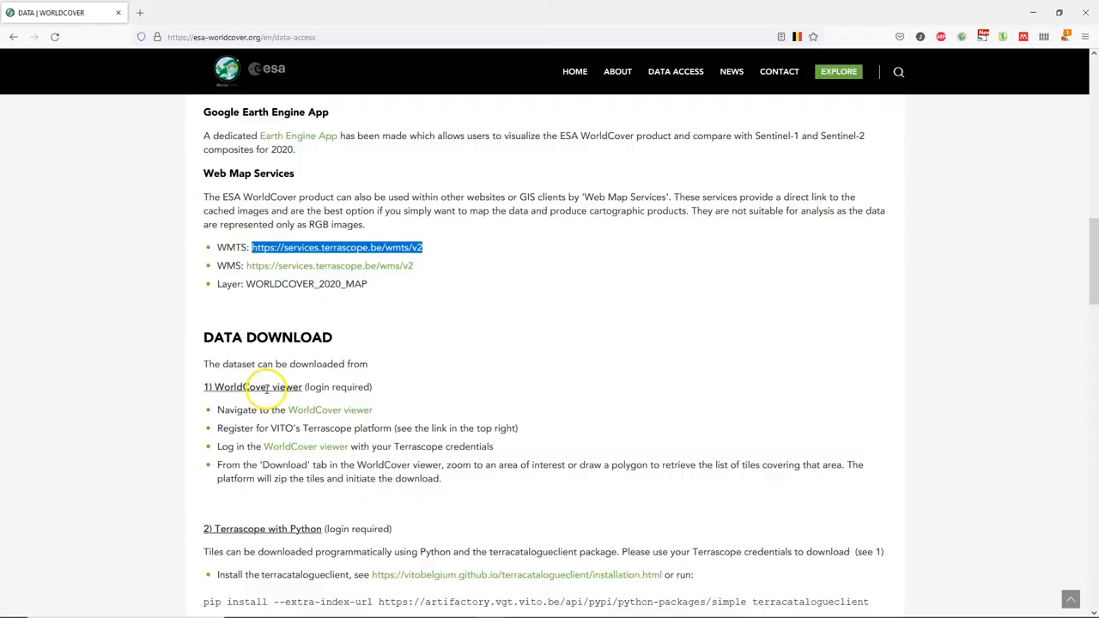
pyautogui.moveTo(640, 417)
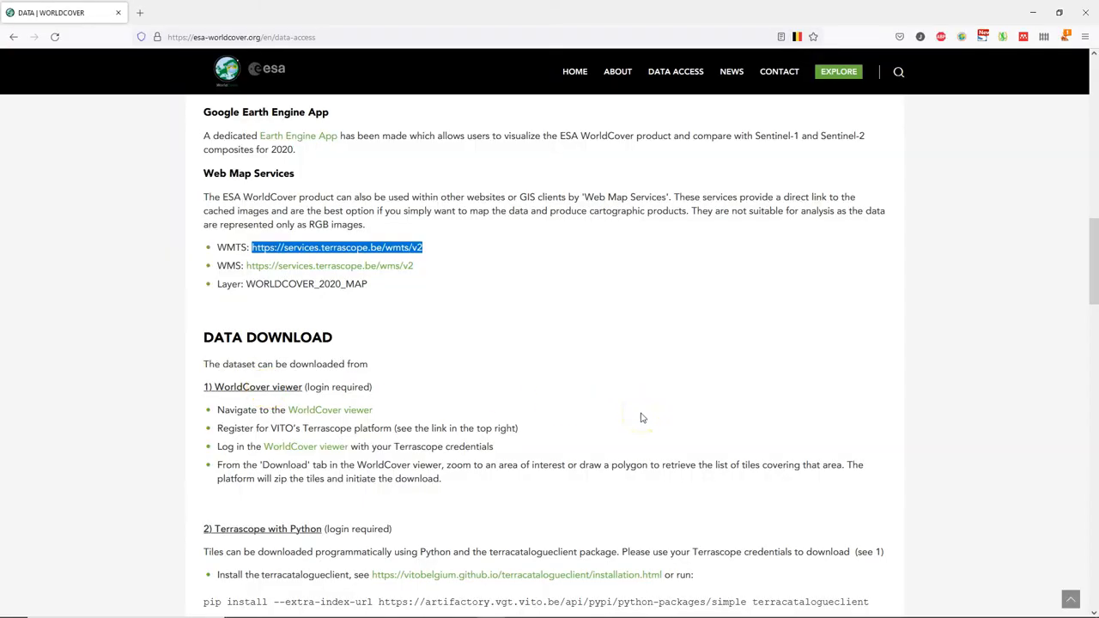
# Step: Confirm the WORLDCOVER_2020_MAP layer name on the website, then return to QGIS
pyautogui.click(330, 410)
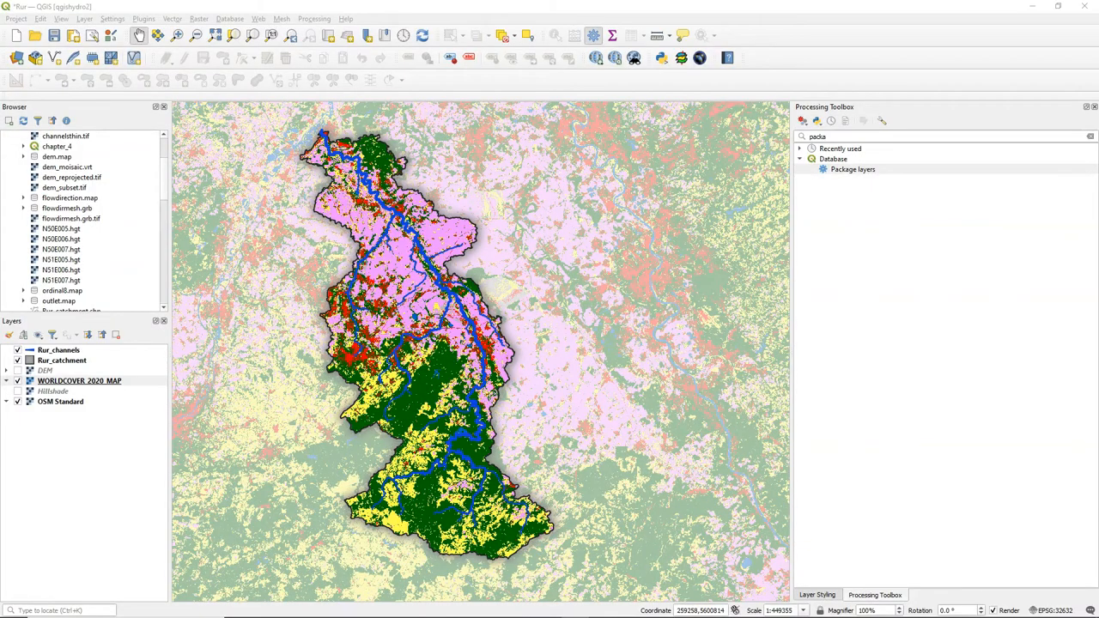
# Step: Set legend.png as the WorldCover layer's legend placeholder image in its properties
pyautogui.rightClick(79, 380)
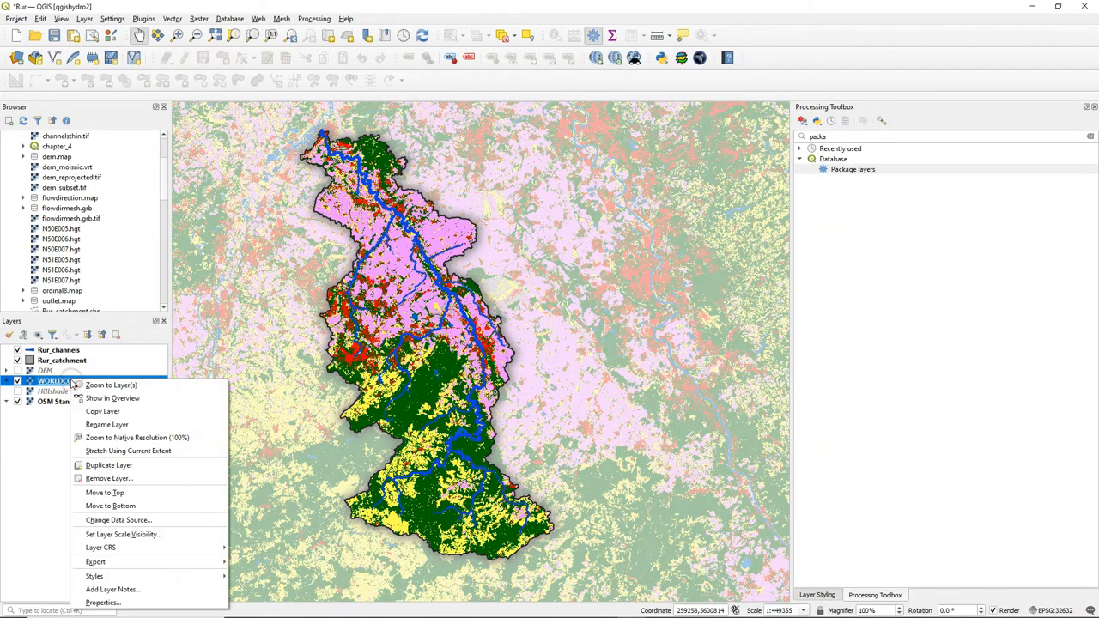
pyautogui.click(103, 601)
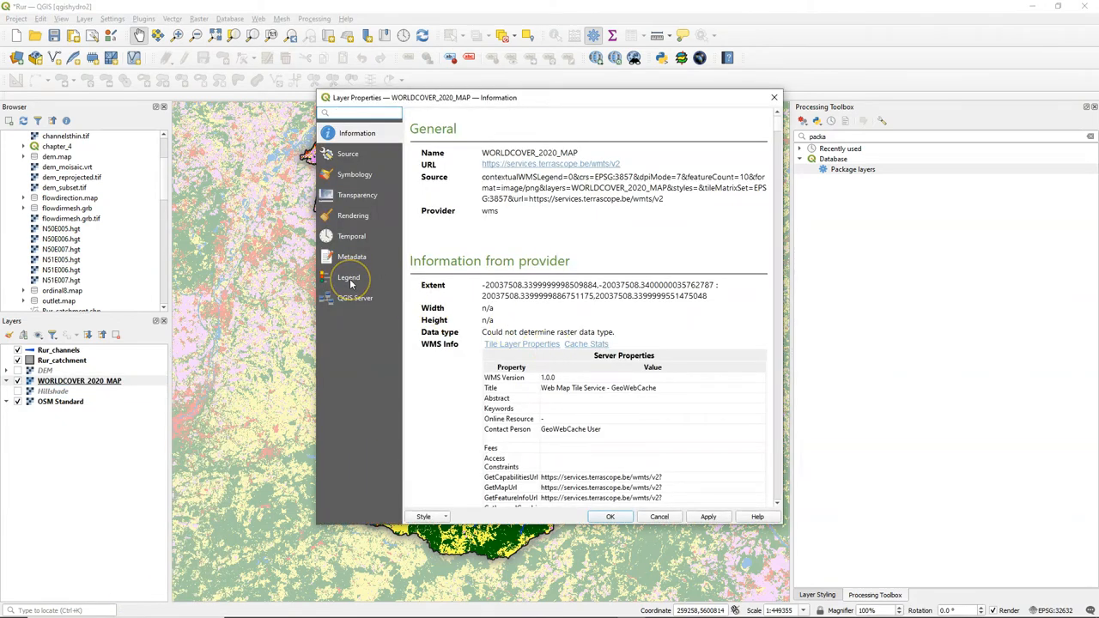
pyautogui.click(348, 277)
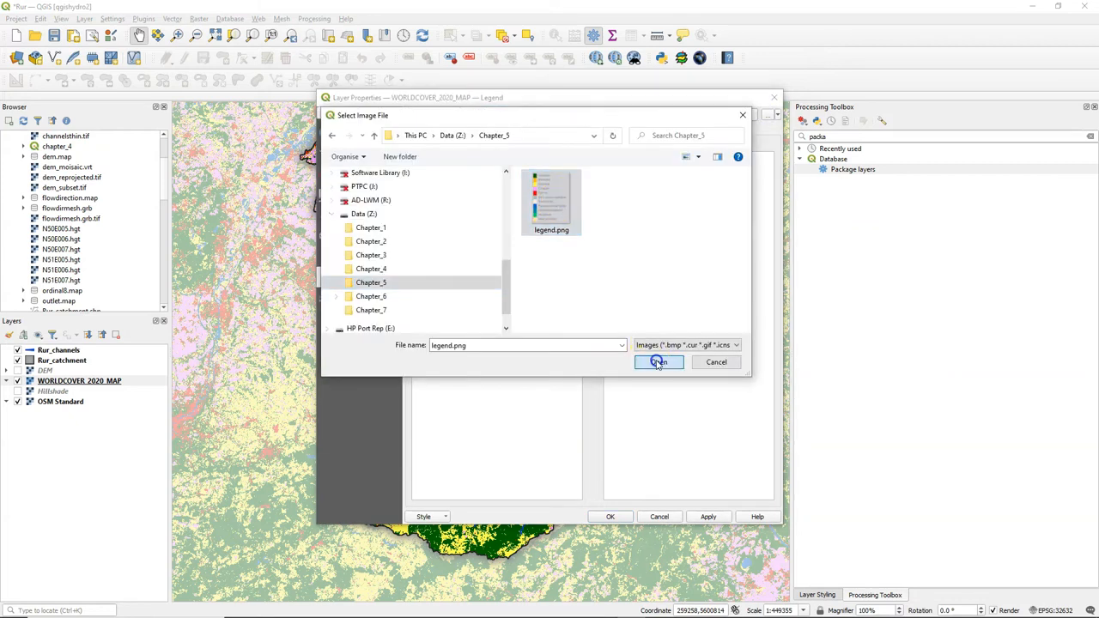
pyautogui.click(659, 361)
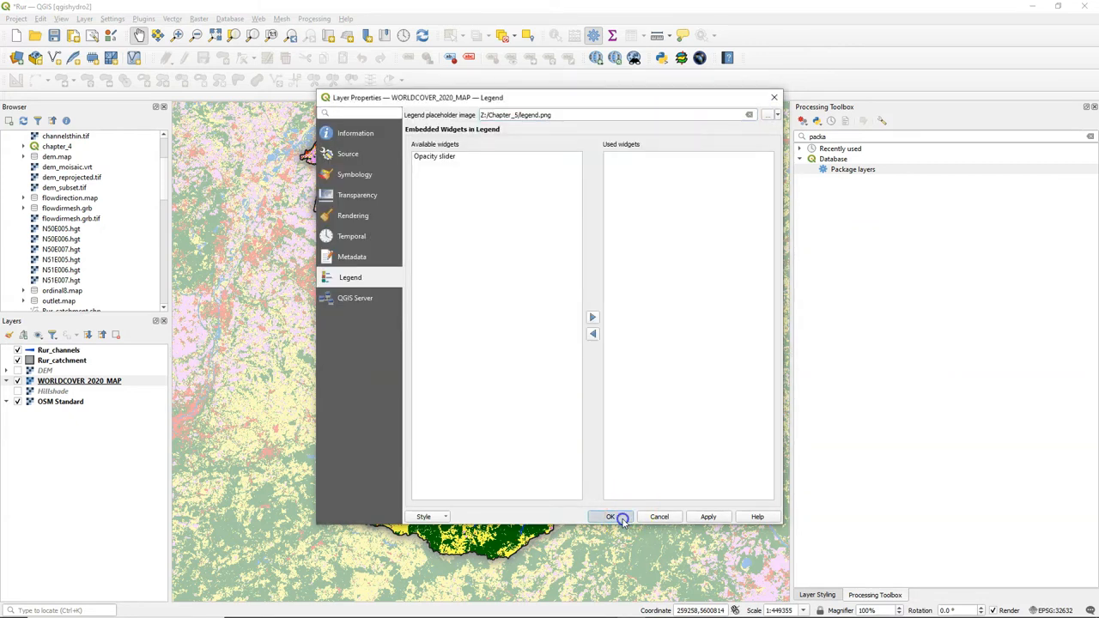
pyautogui.click(610, 516)
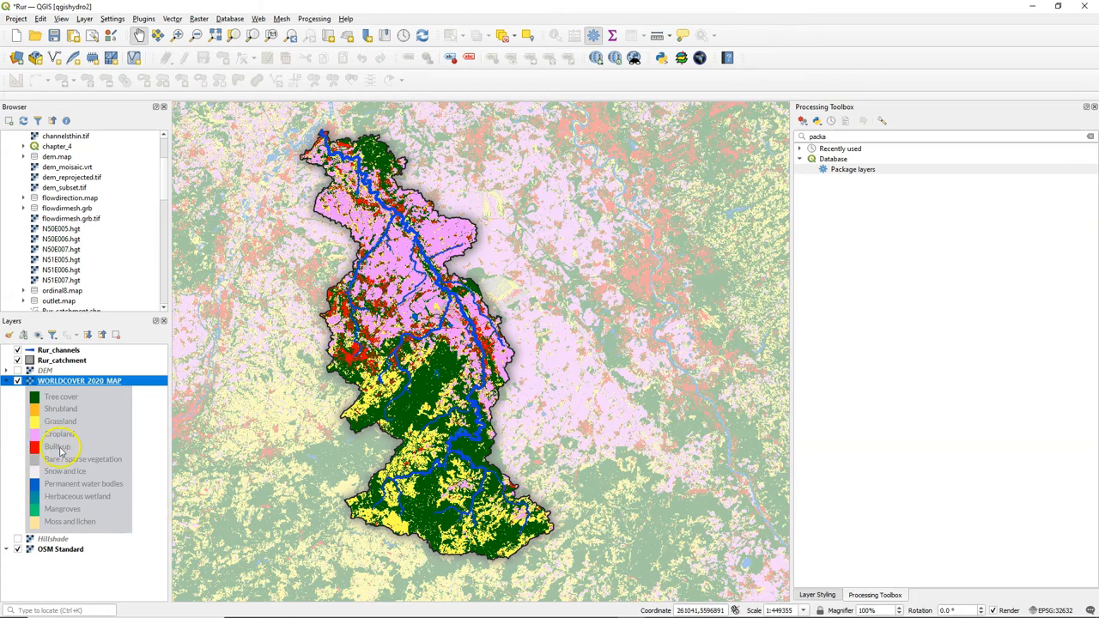